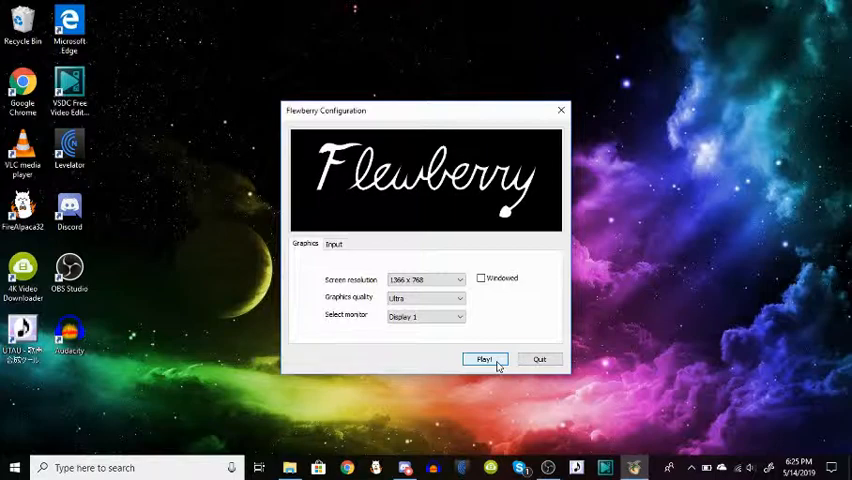
Launch Flewberry from its configuration window with the current settings.
click(484, 360)
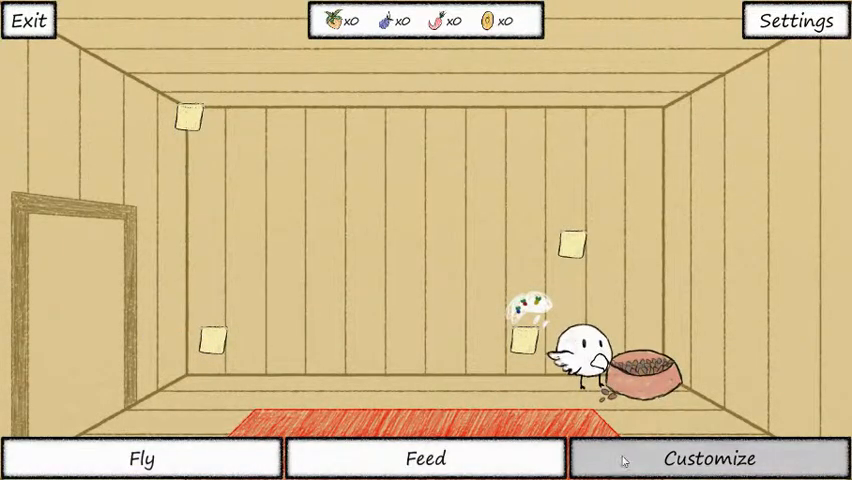
click(710, 458)
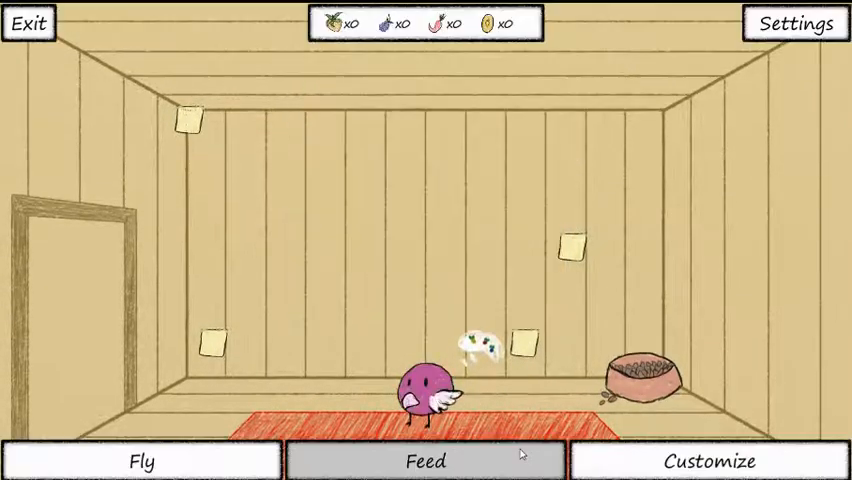
click(424, 460)
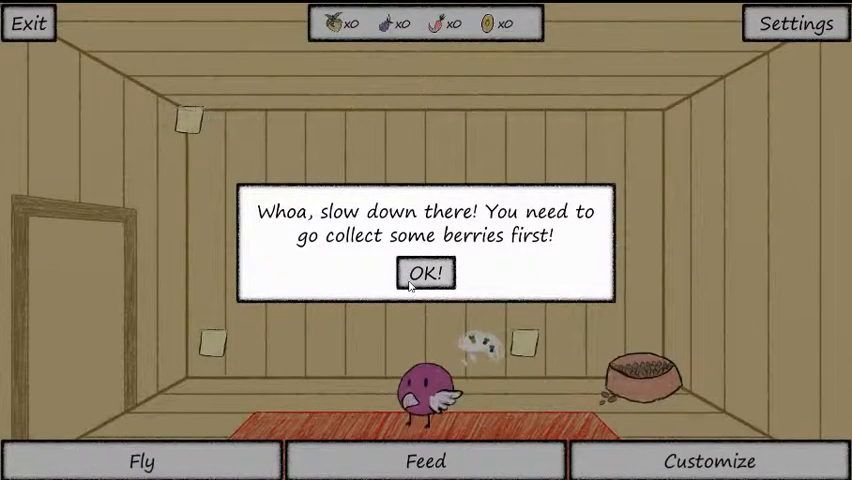
click(424, 272)
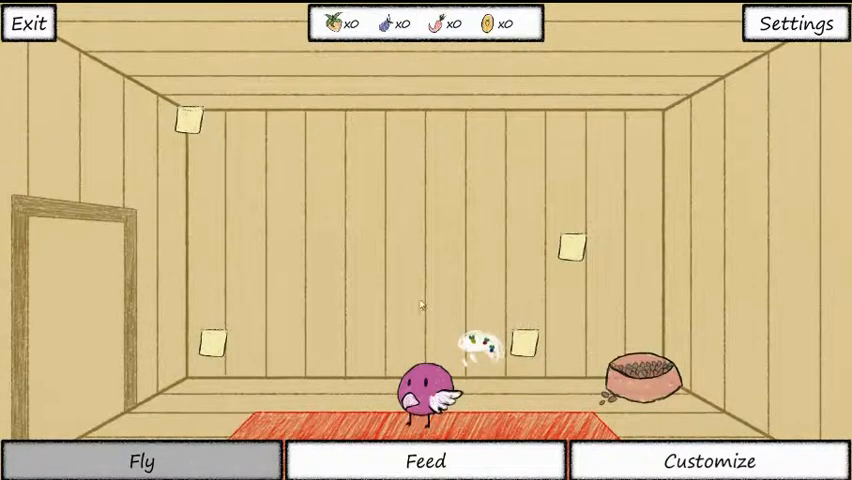
Start a flying run from the home screen, bringing up the how-to-play notice.
click(142, 460)
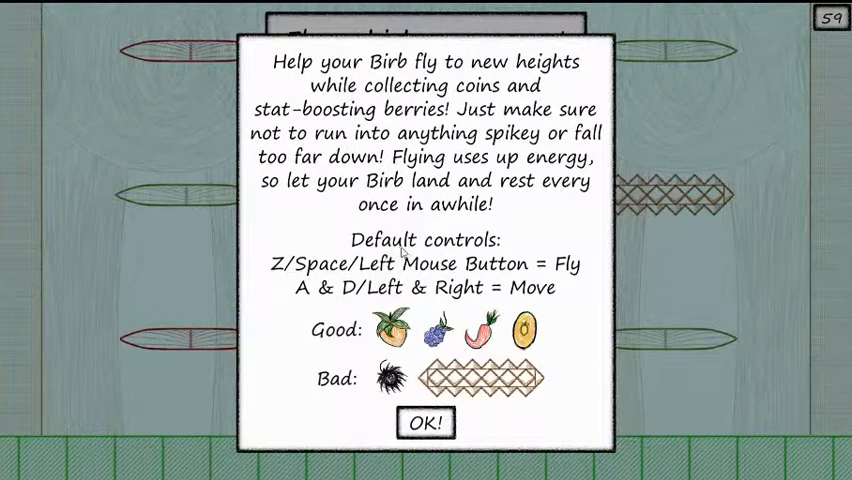
mouse_move(528, 294)
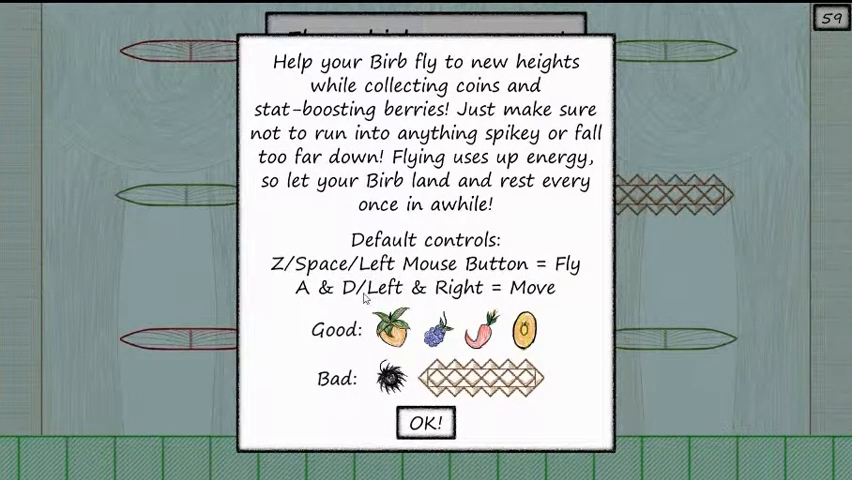
mouse_move(424, 290)
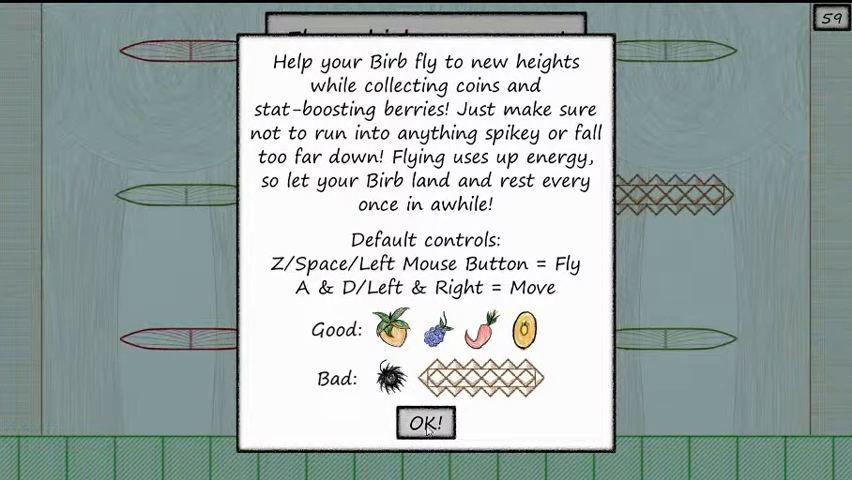
Dismiss the instructions and play two flying runs, the second ending at height 23.
click(426, 422)
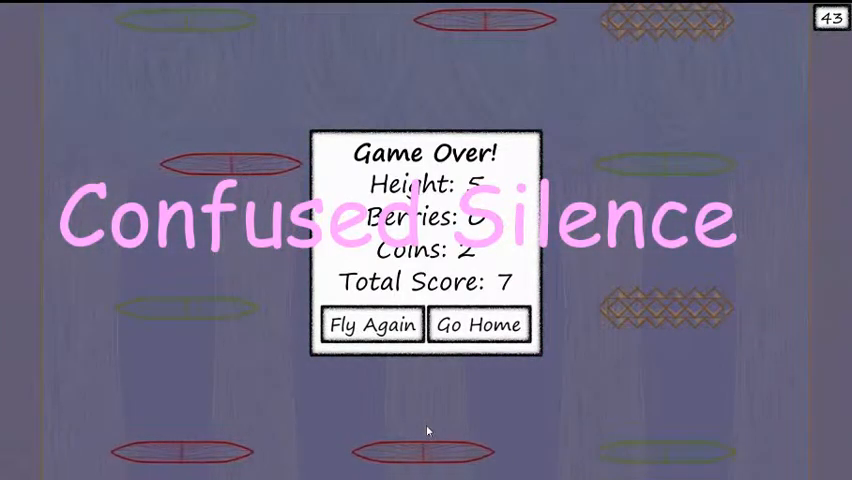
click(372, 324)
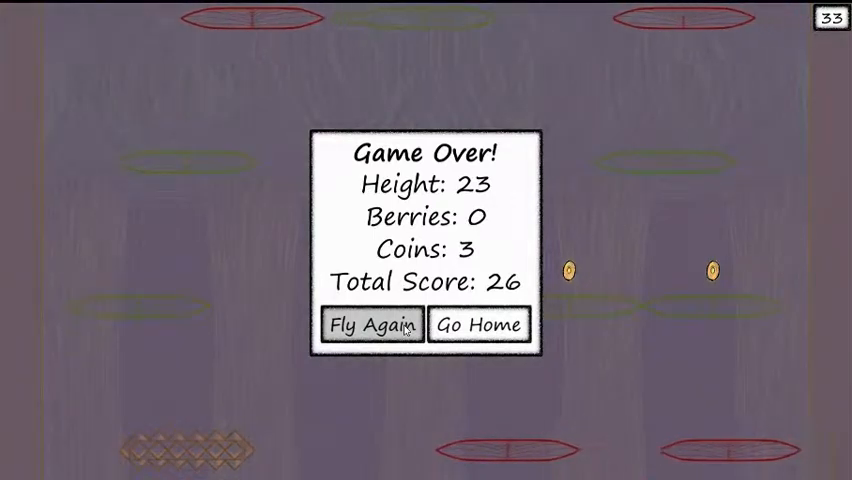
Play two more runs via Fly Again, the last reaching height 72 for a score of 80.
click(372, 324)
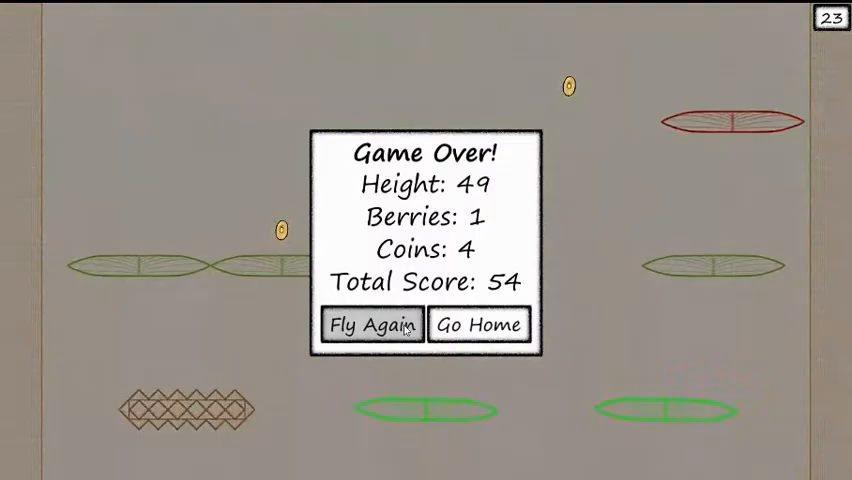
click(372, 324)
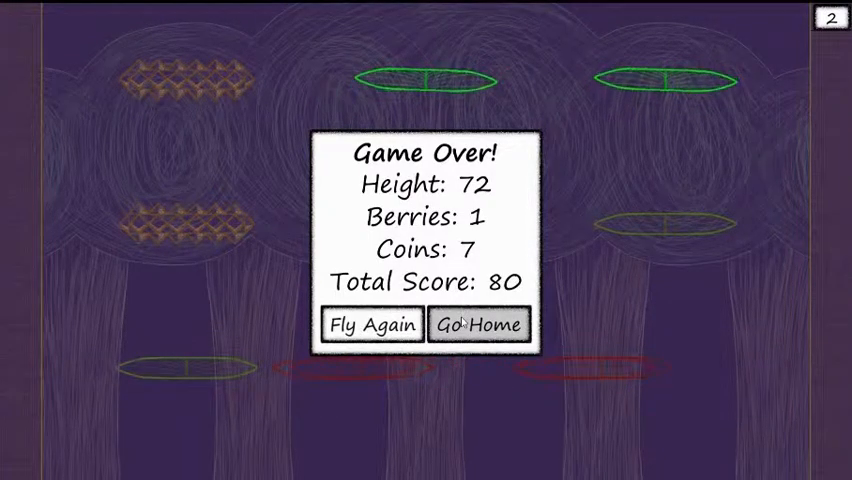
Return home, dismiss the feeding tip and feed the bird a land-speed berry.
click(478, 324)
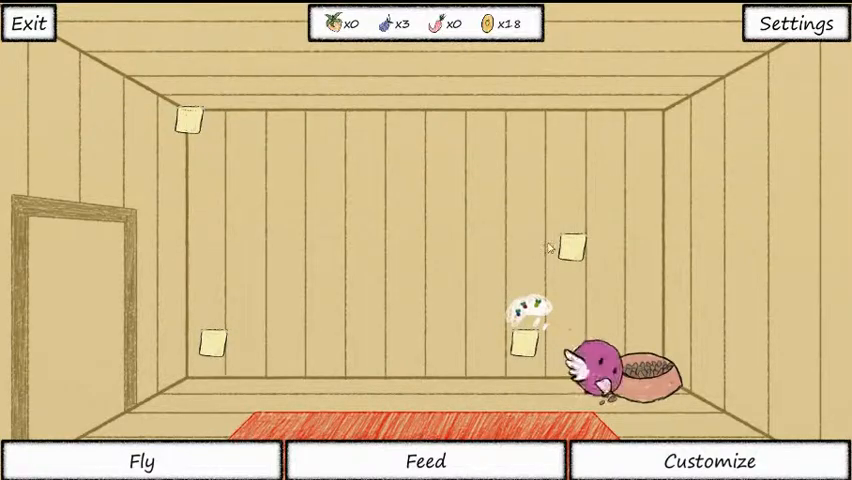
click(424, 460)
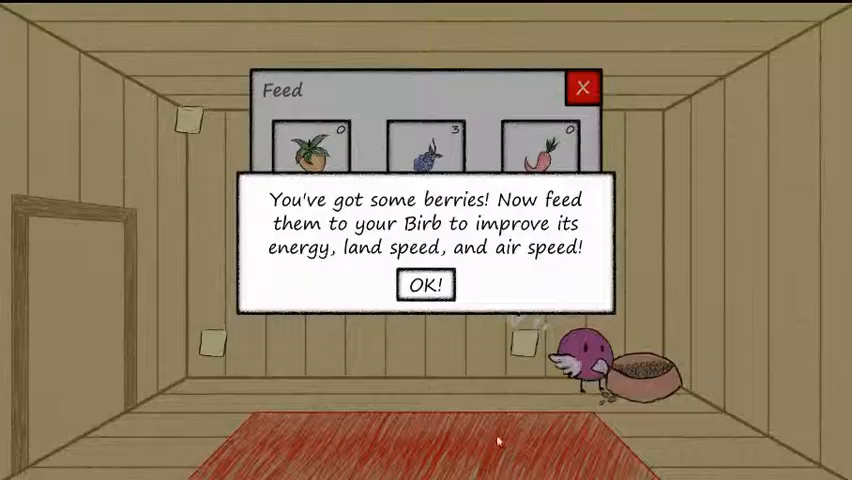
click(424, 284)
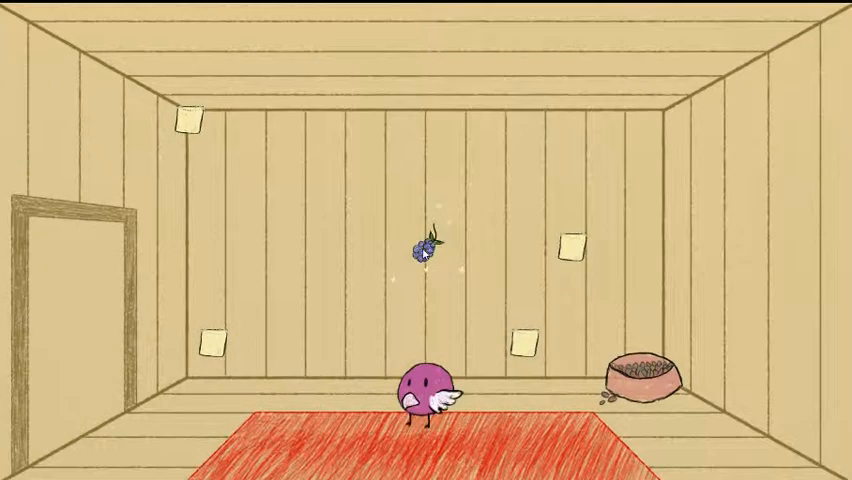
click(424, 460)
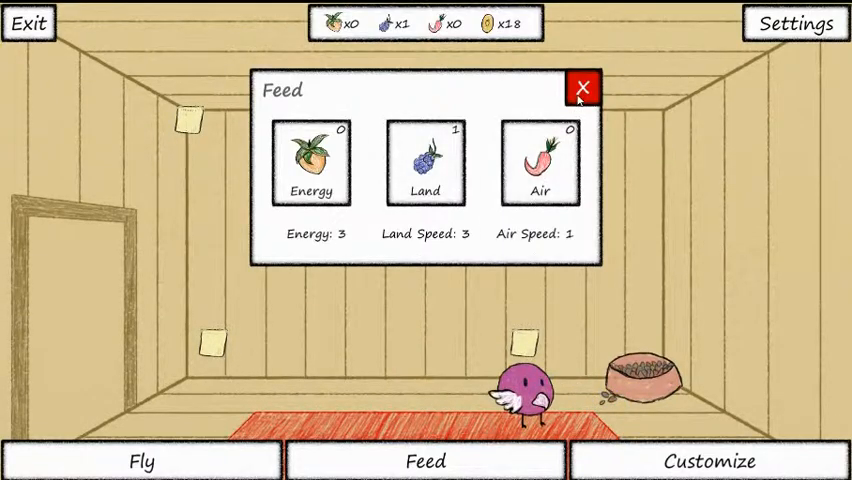
click(584, 88)
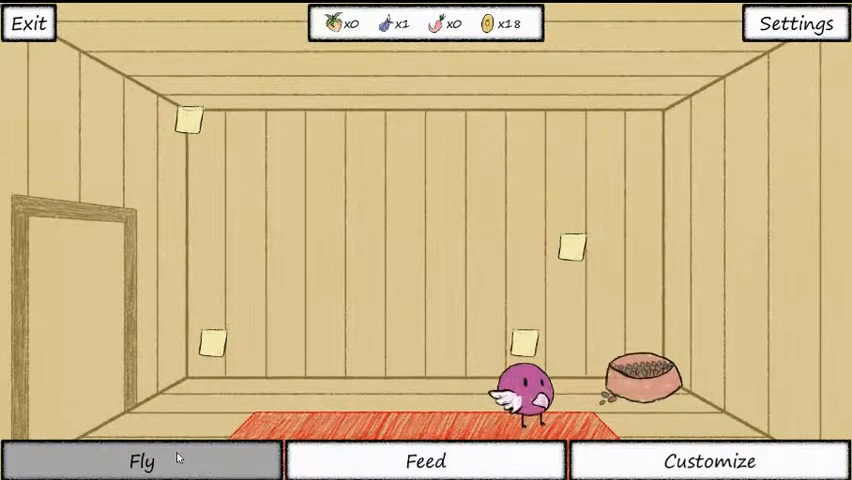
Fly a new run from home, ending at height 29 with 3 berries and 2 coins.
click(140, 460)
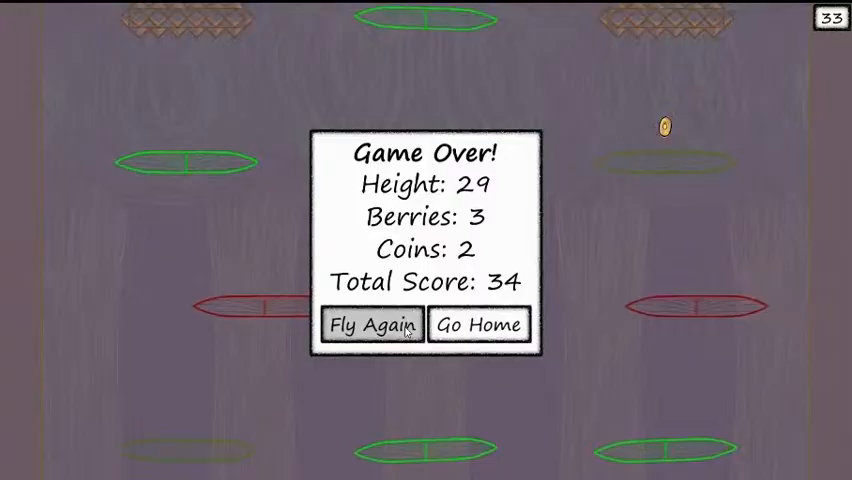
Play four more runs via Fly Again, the best reaching height 35, then head home with 39 coins.
click(368, 324)
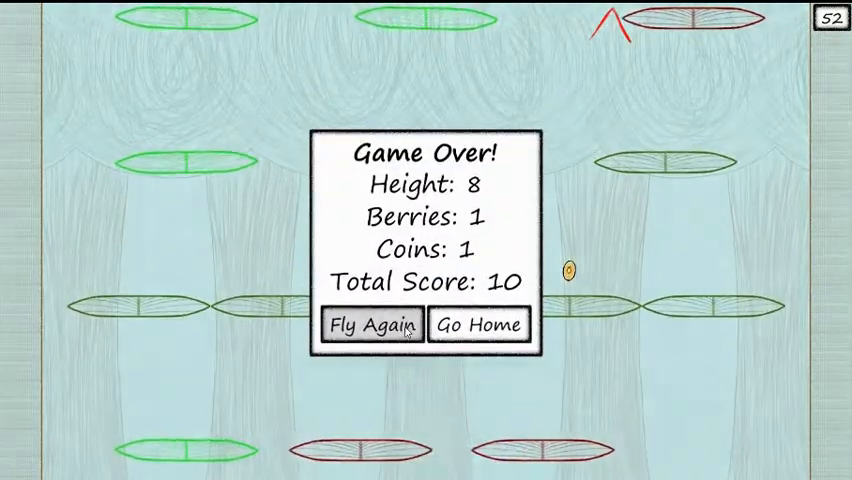
click(372, 324)
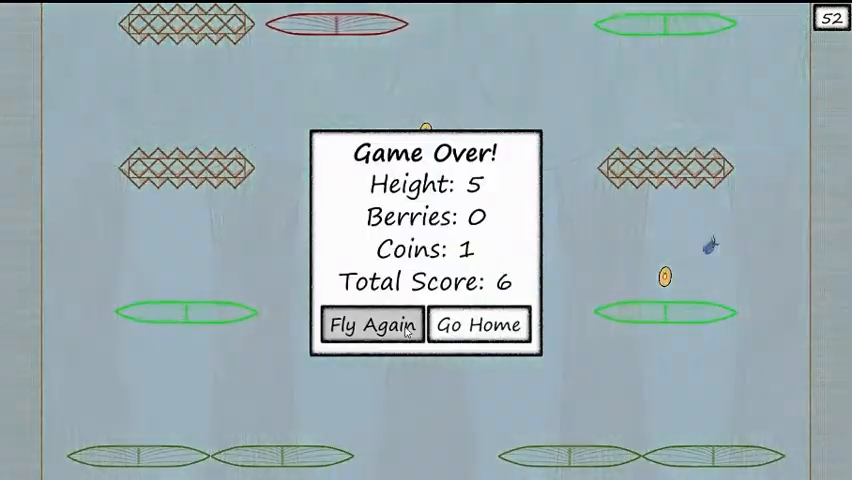
click(372, 324)
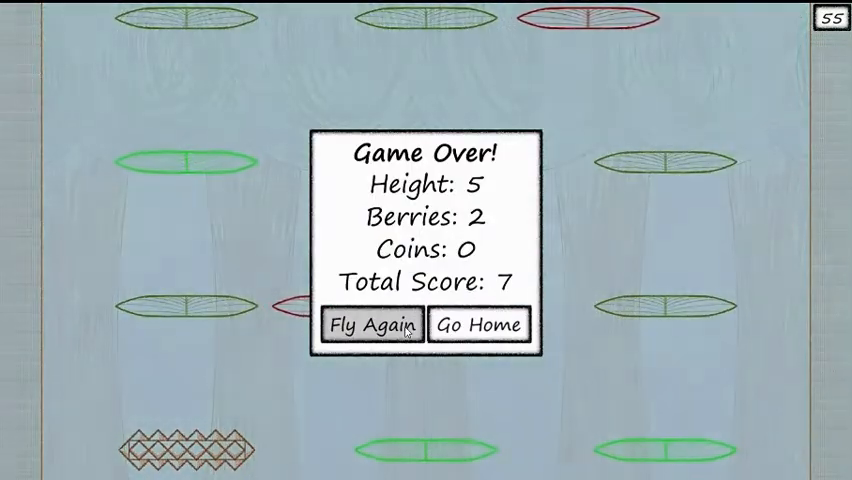
click(372, 324)
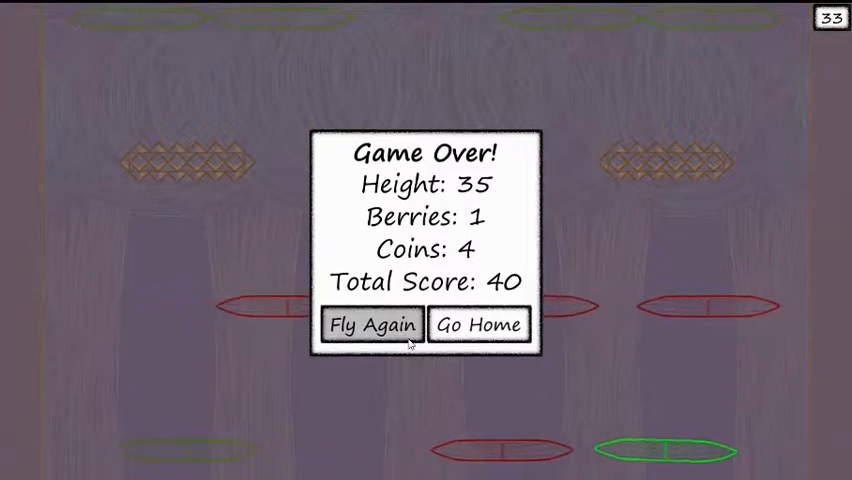
click(478, 324)
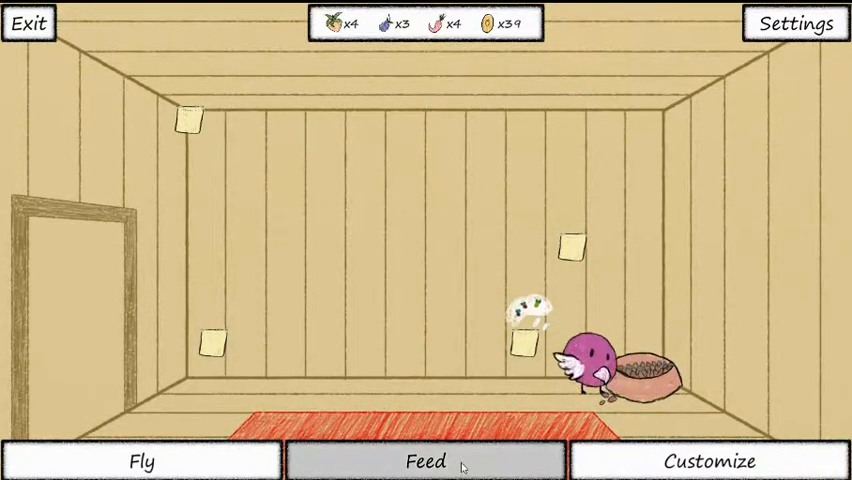
Feed the bird an Energy berry, confirm Energy is 4, and move to customization.
click(426, 460)
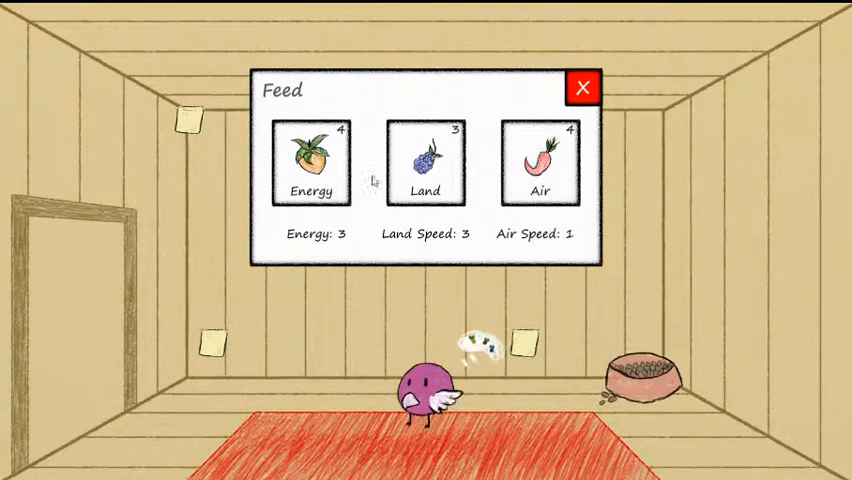
click(312, 160)
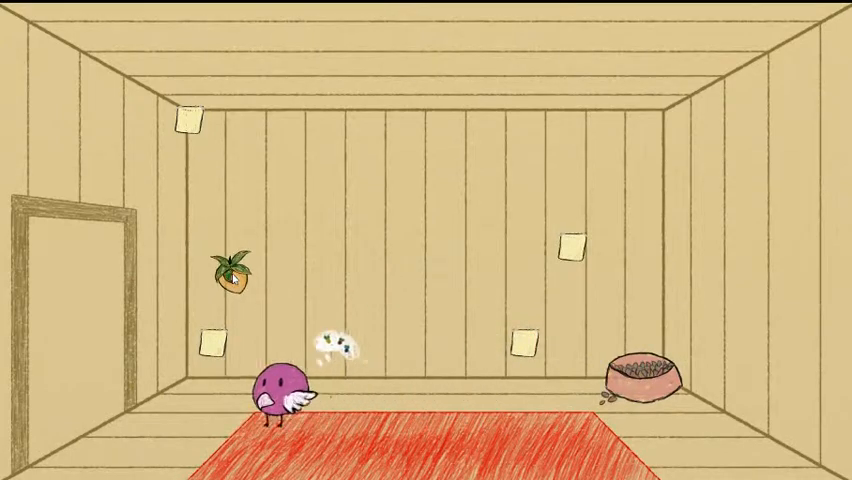
click(424, 460)
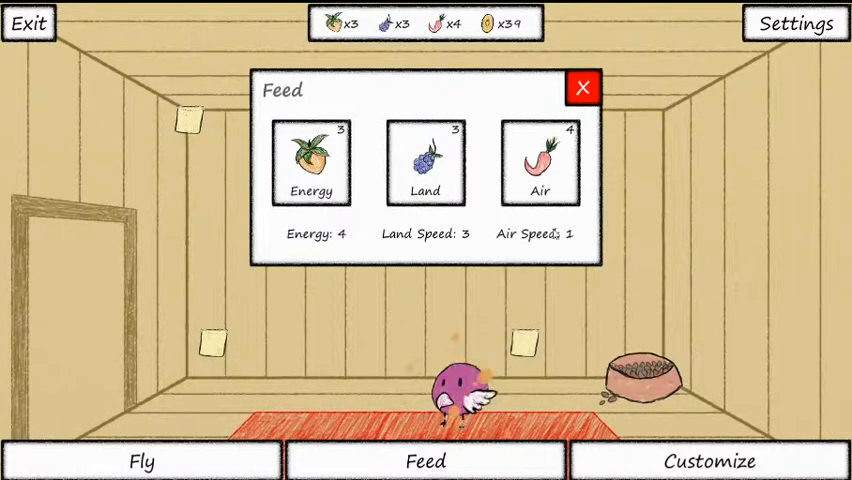
click(584, 88)
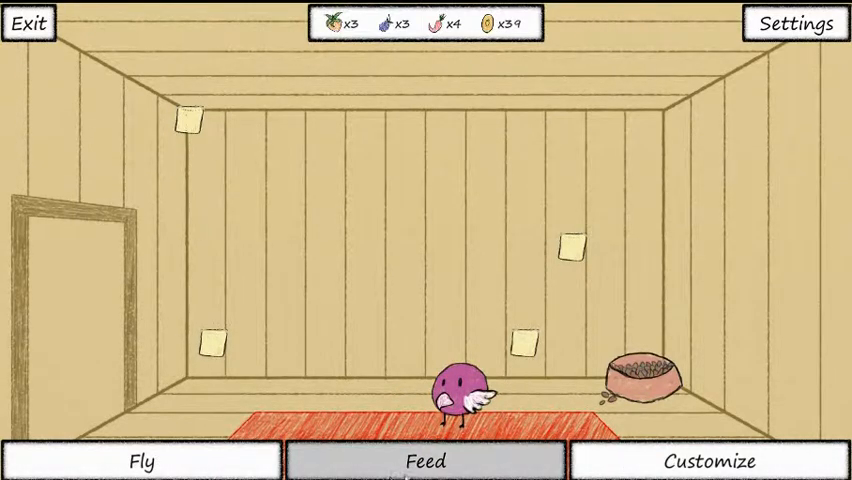
click(704, 460)
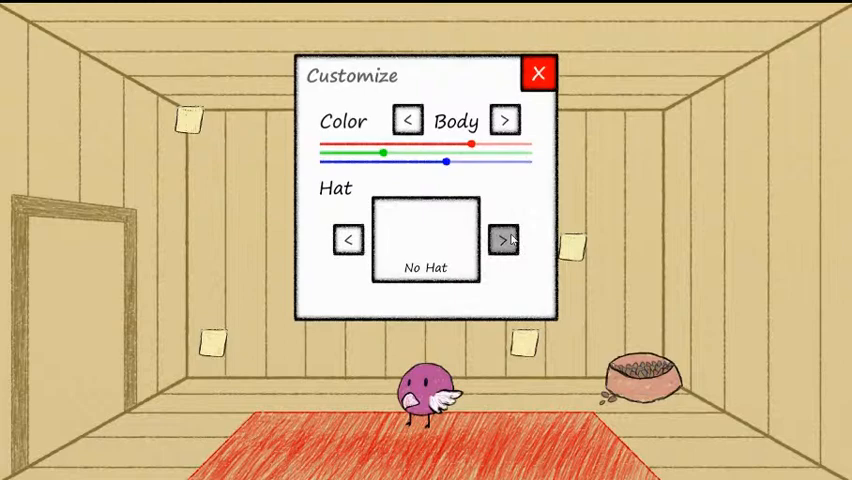
Cycle the hats to Nya Ears for the bird, then switch colour editing from Body to Eyes.
click(504, 240)
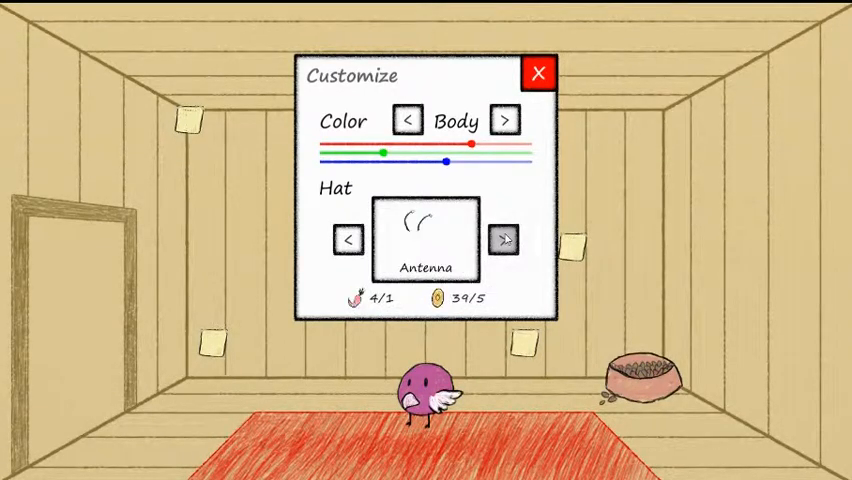
click(502, 242)
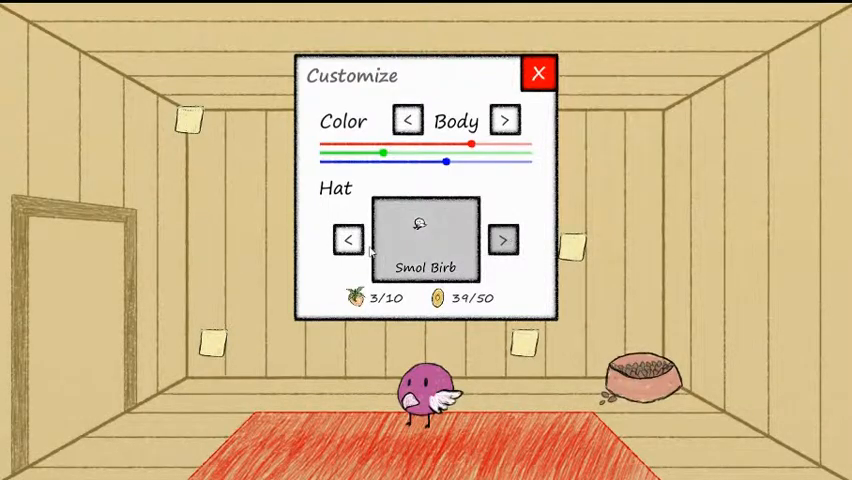
click(504, 240)
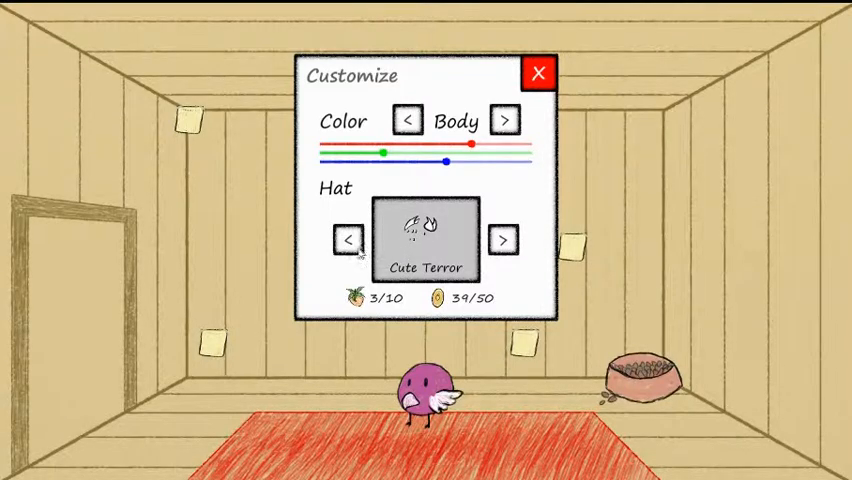
click(348, 240)
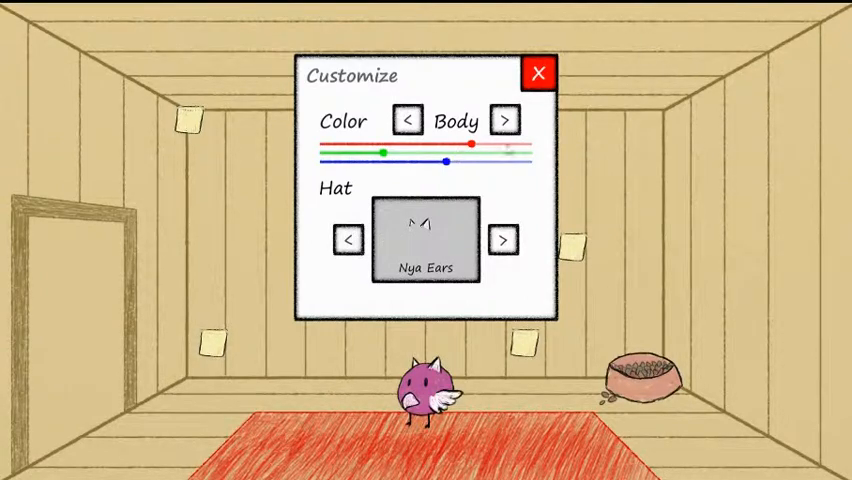
click(504, 120)
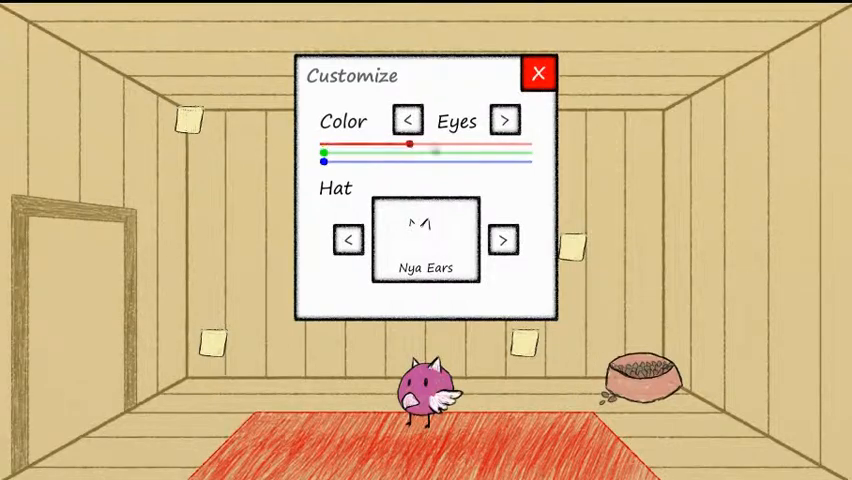
Recolour the bird's eyes with more red and less green using the colour sliders.
drag(408, 144, 528, 144)
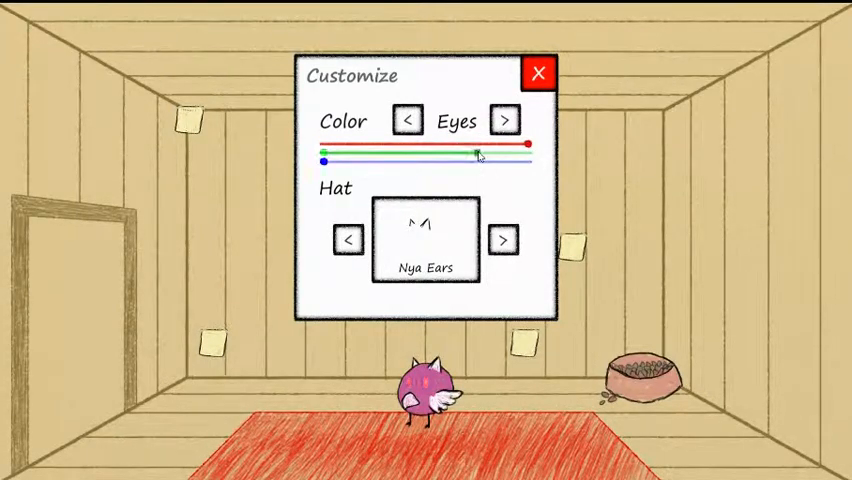
drag(480, 152, 364, 166)
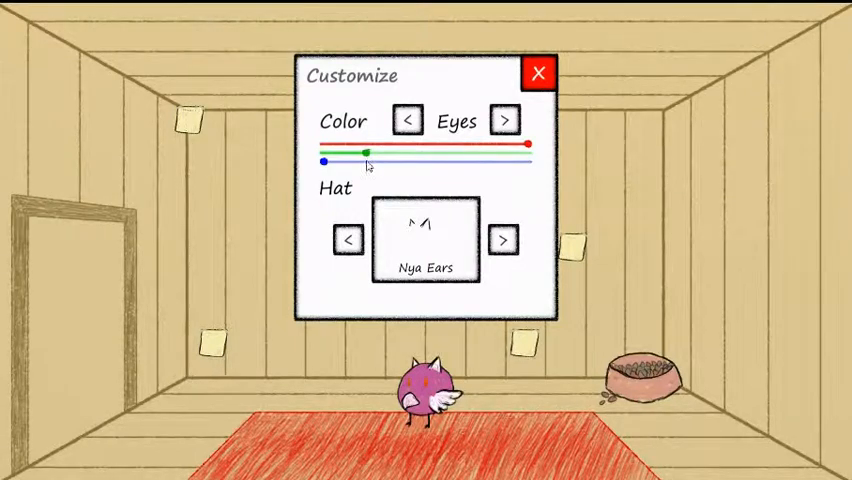
drag(368, 150, 378, 150)
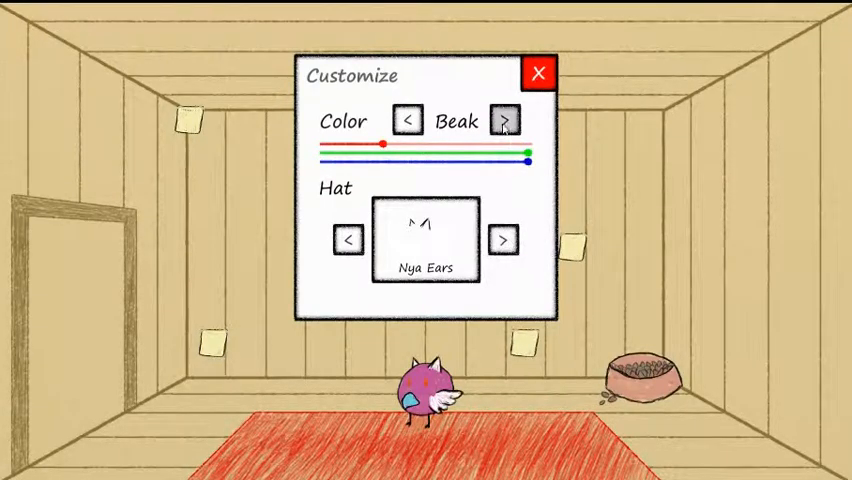
Recolour the wings yellow by raising red and lowering blue, then select the hat for colouring.
click(504, 120)
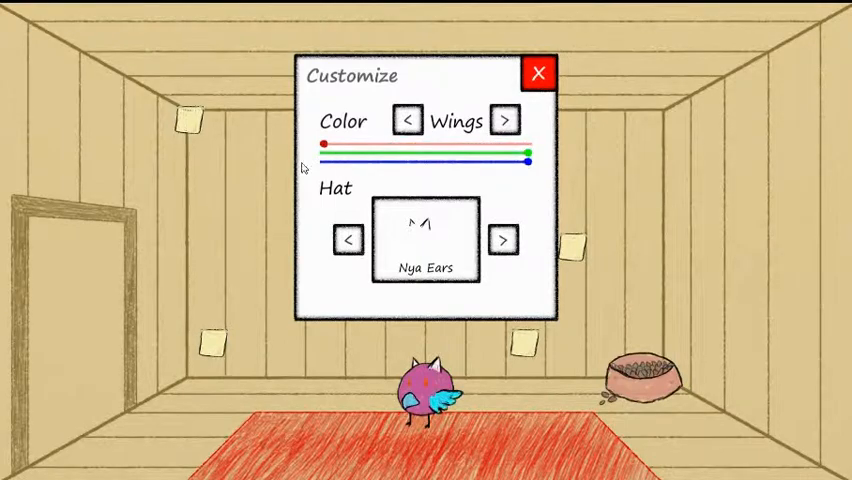
drag(324, 158, 528, 158)
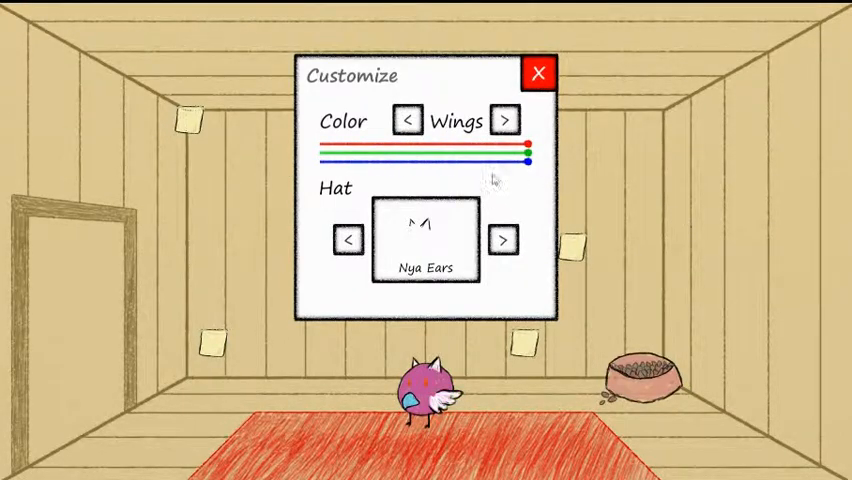
drag(520, 162, 420, 162)
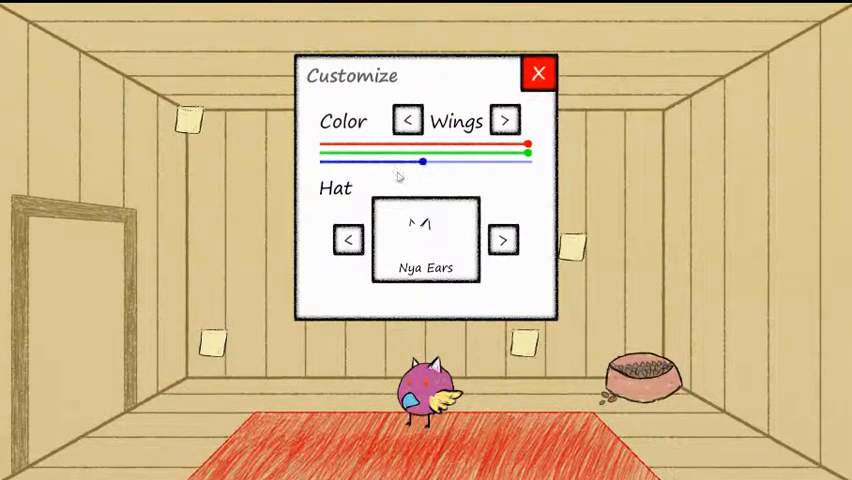
click(504, 240)
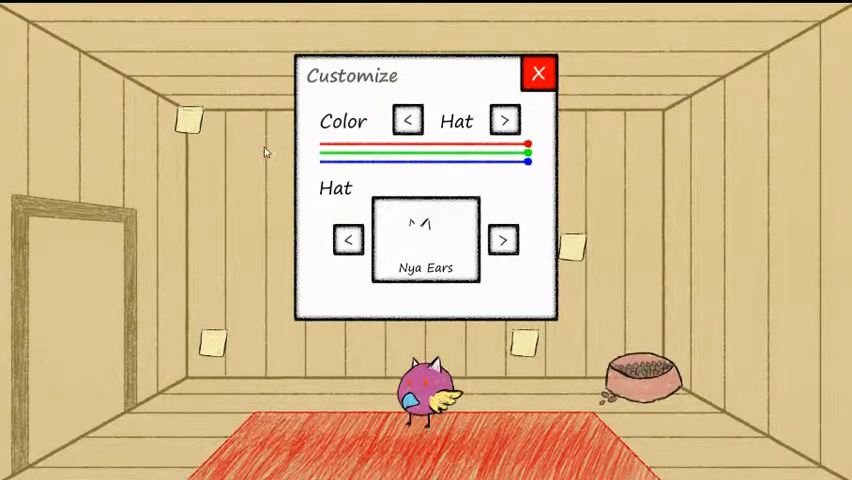
Adjust the hat's colour slider, close Customize, and request Exit so the confirmation appears.
drag(528, 158, 324, 158)
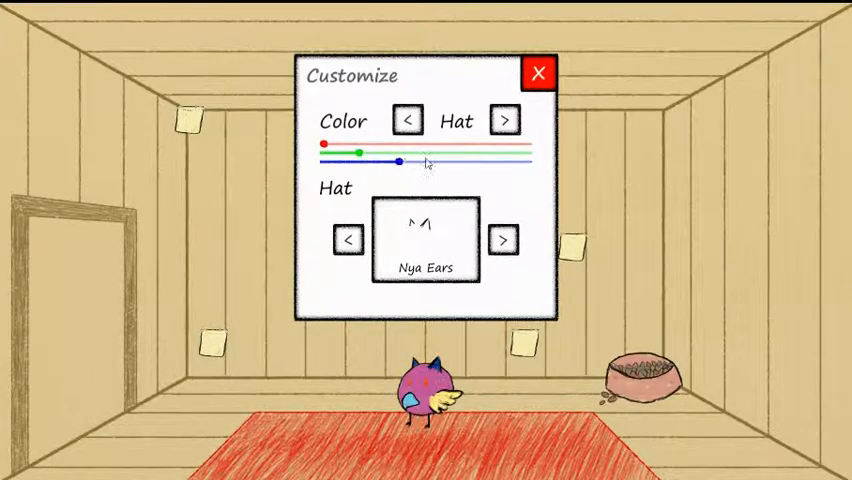
click(540, 72)
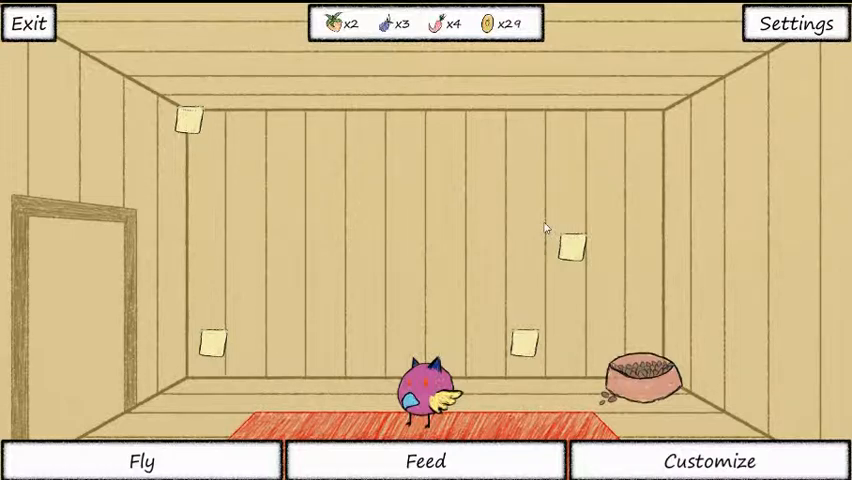
click(28, 24)
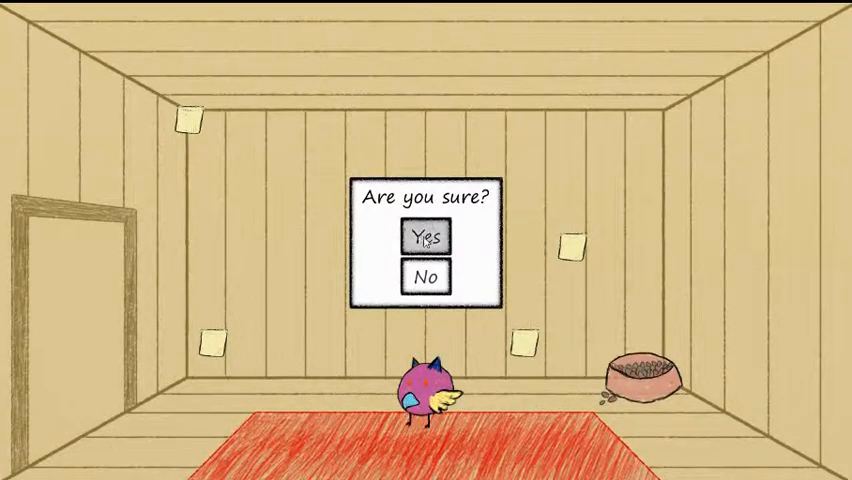